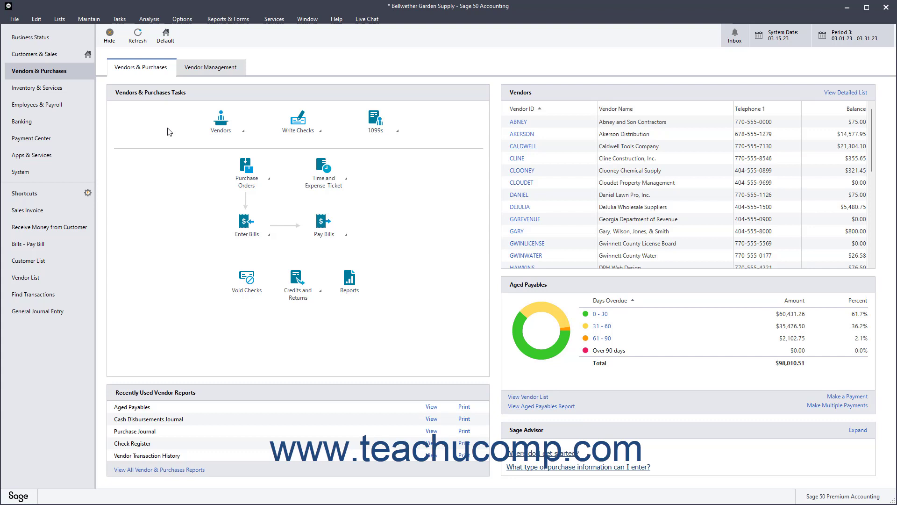
mouse_move(144, 83)
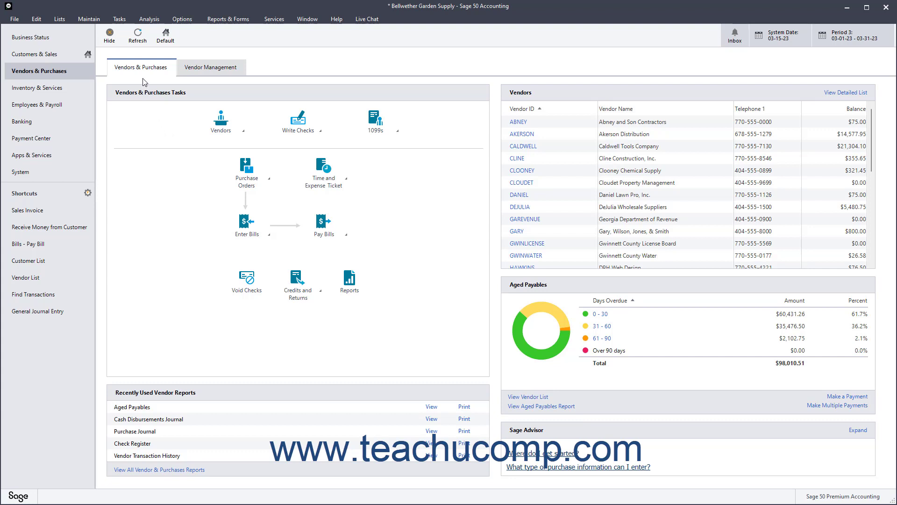
Start a new purchase order from the Tasks menu's Purchase Orders command
left_click(119, 19)
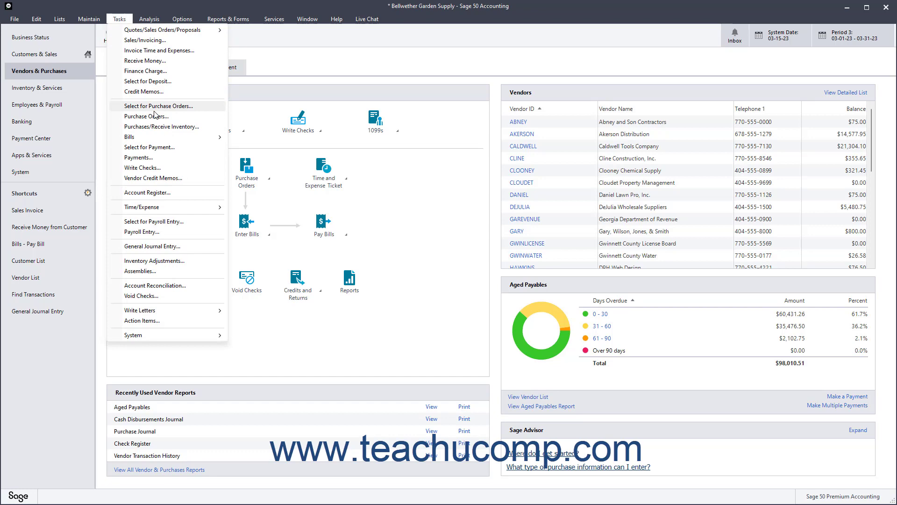
mouse_move(147, 116)
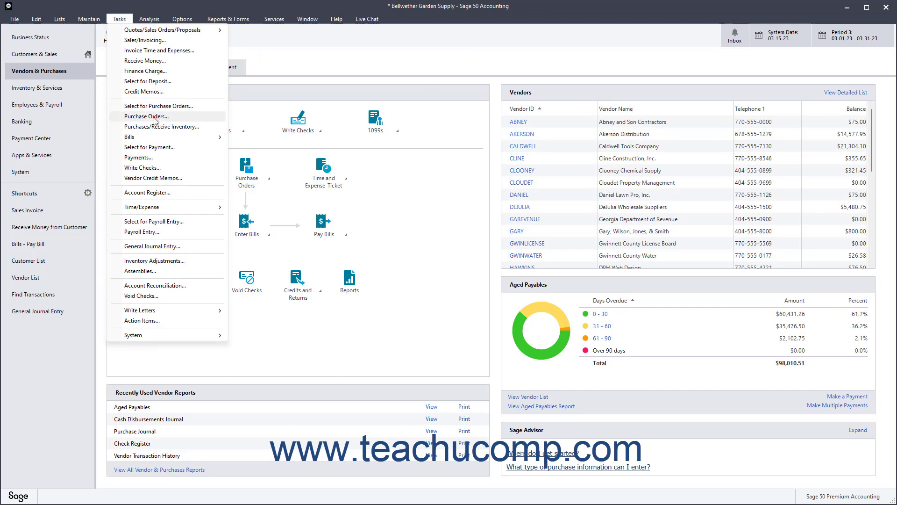
left_click(146, 116)
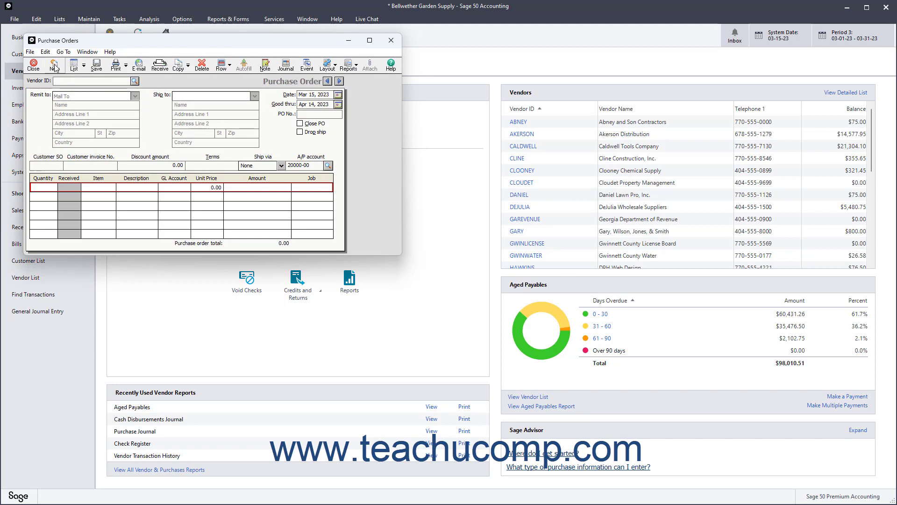
mouse_move(54, 62)
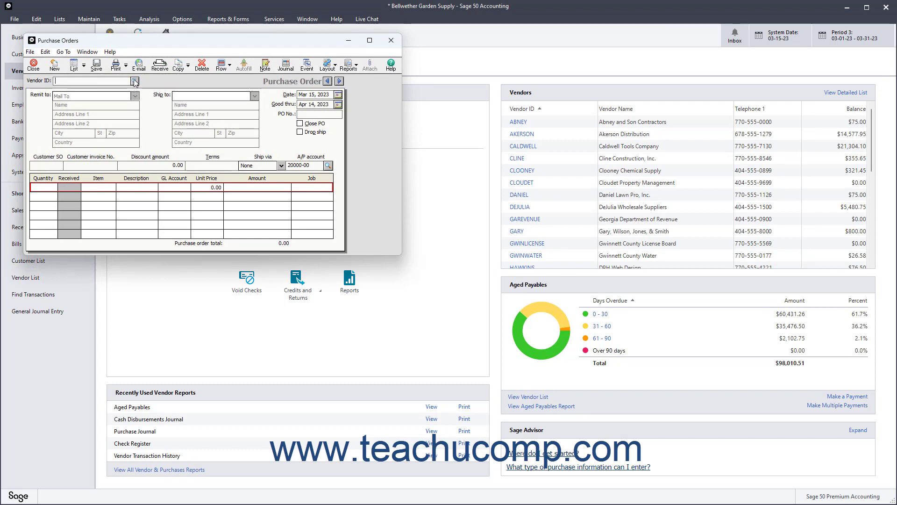
Select vendor SOGARDEN (Southern Garden Wholesale) from the Vendor ID lookup list
left_click(135, 81)
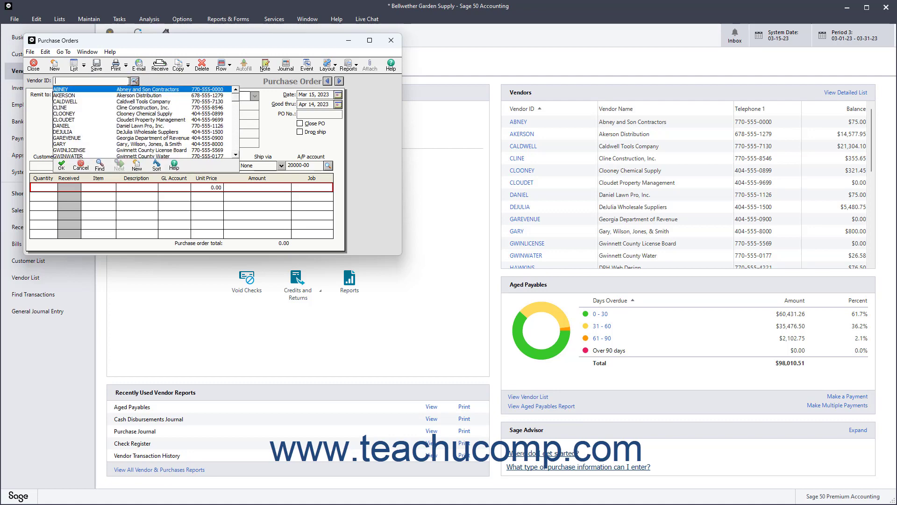
scroll("down", 3)
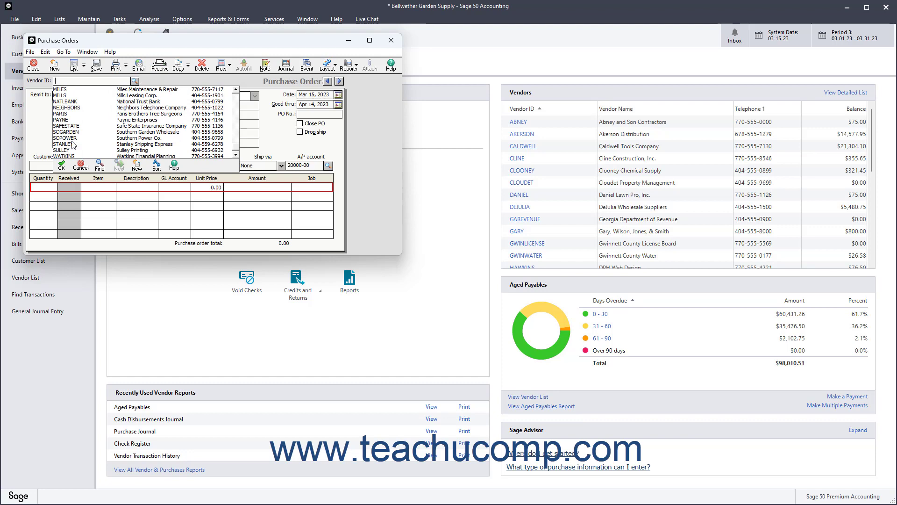
left_click(65, 131)
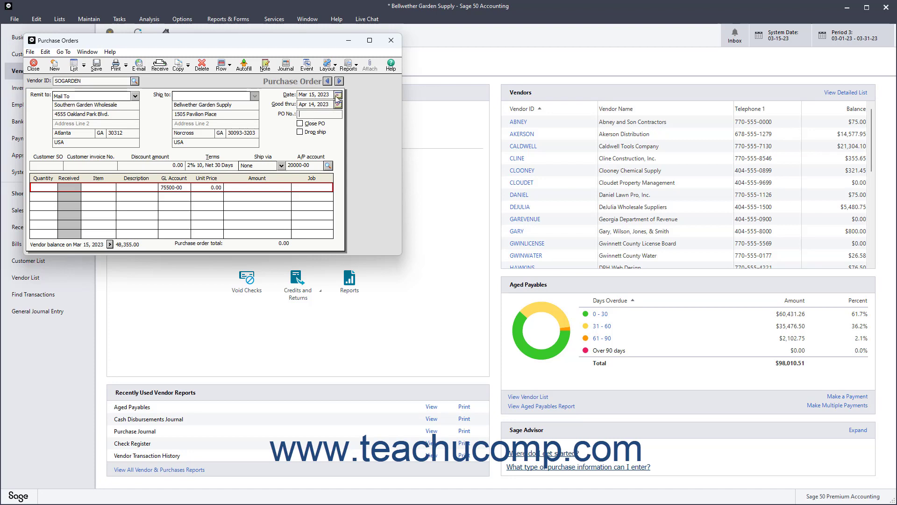
left_click(337, 94)
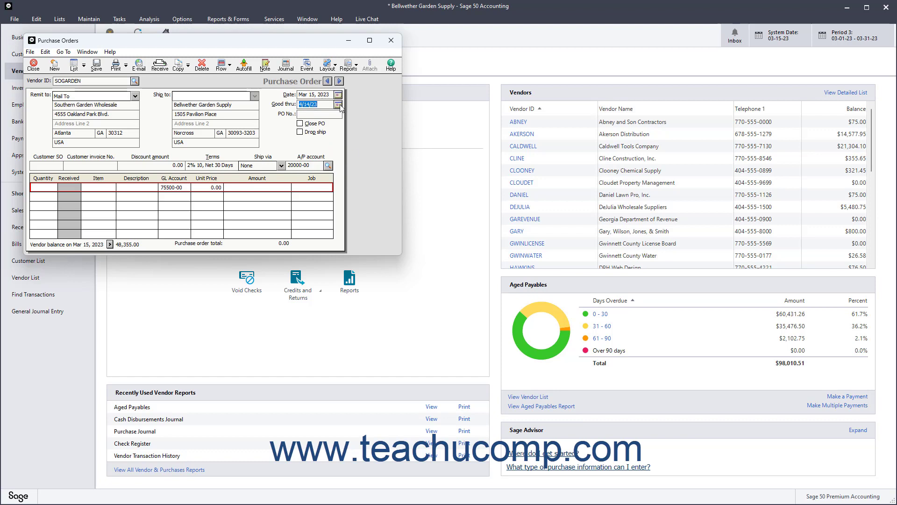
left_click(339, 104)
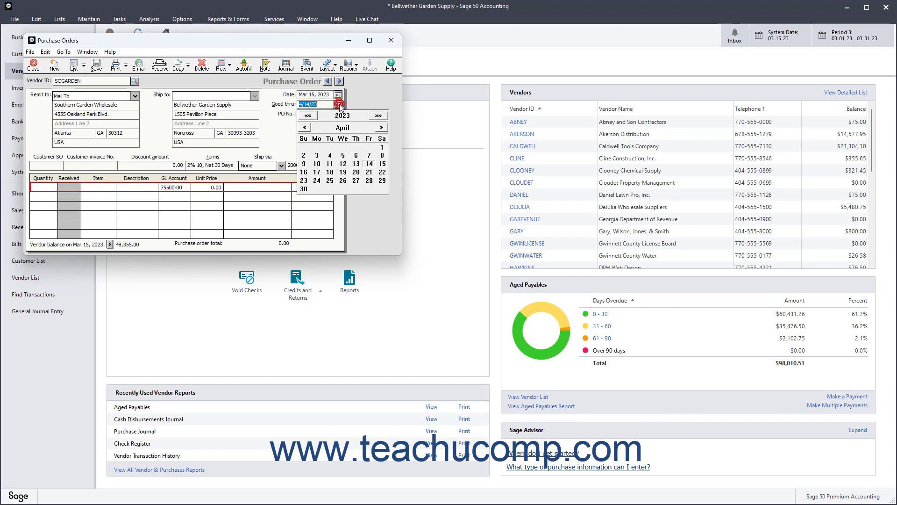
left_click(368, 163)
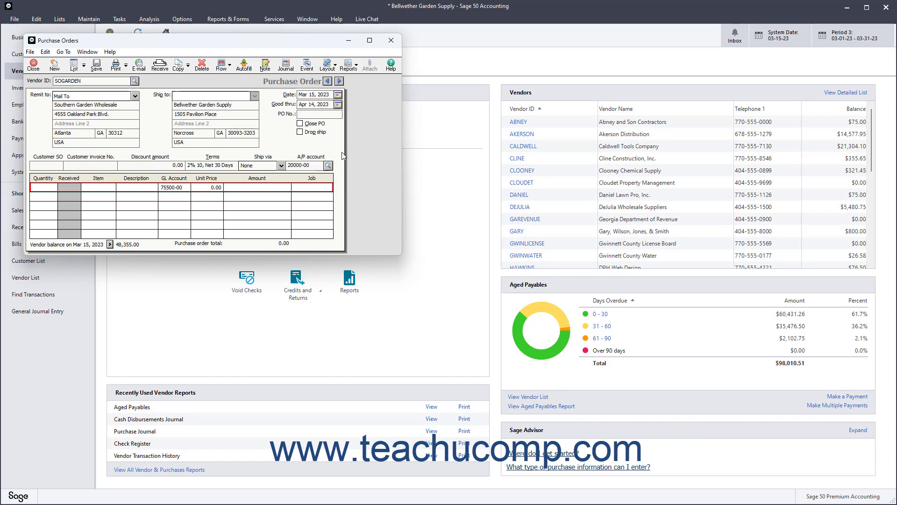
mouse_move(304, 151)
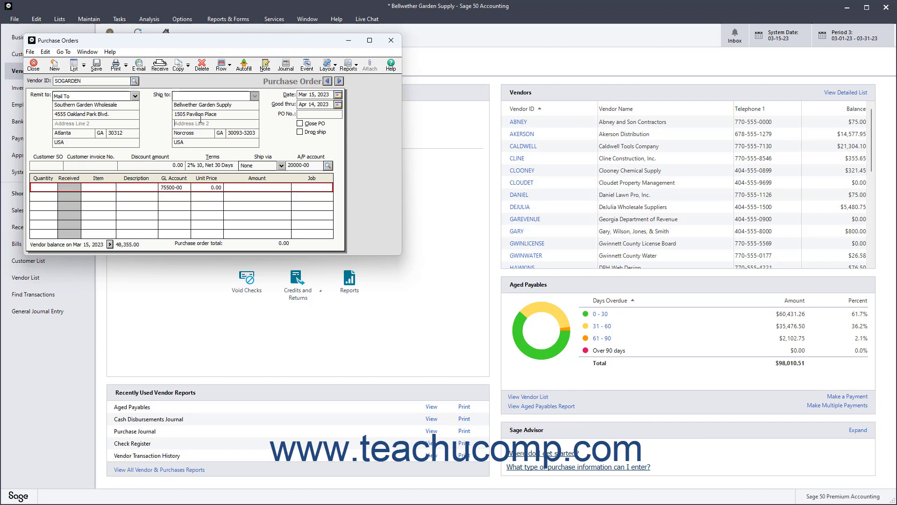
mouse_move(215, 125)
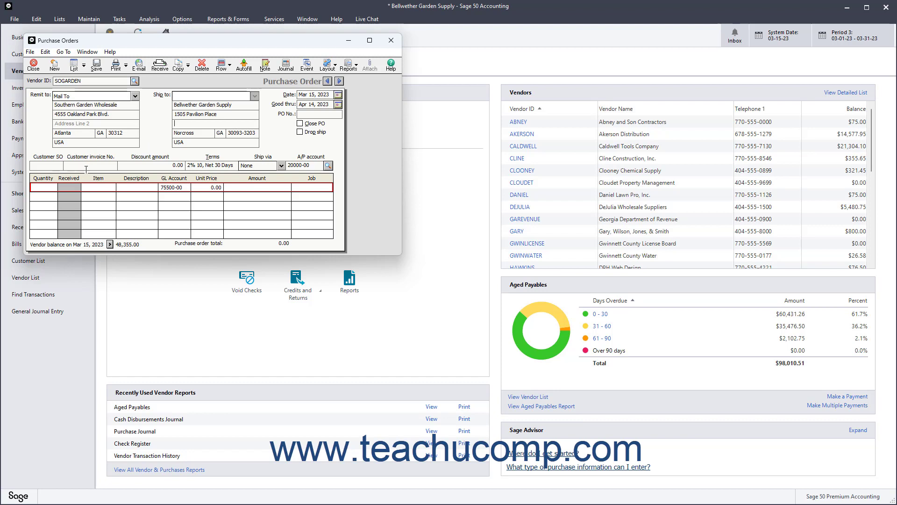
mouse_move(149, 168)
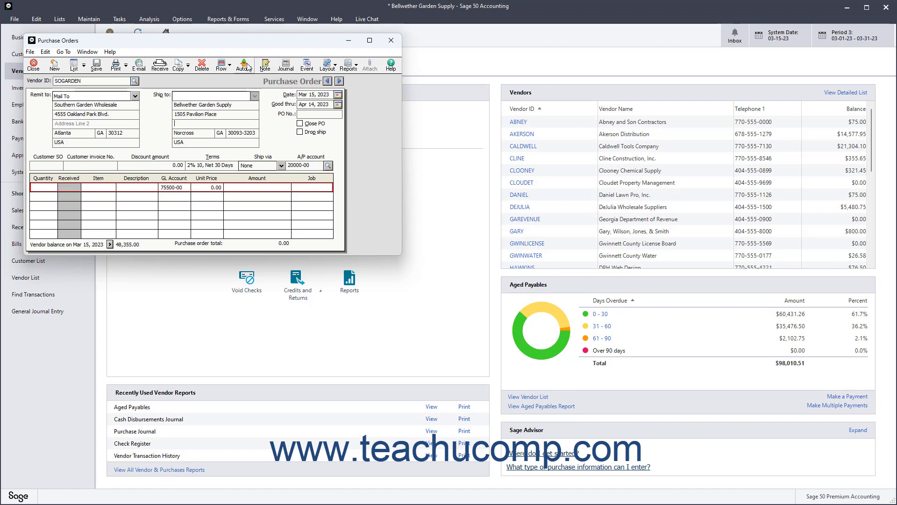
mouse_move(243, 63)
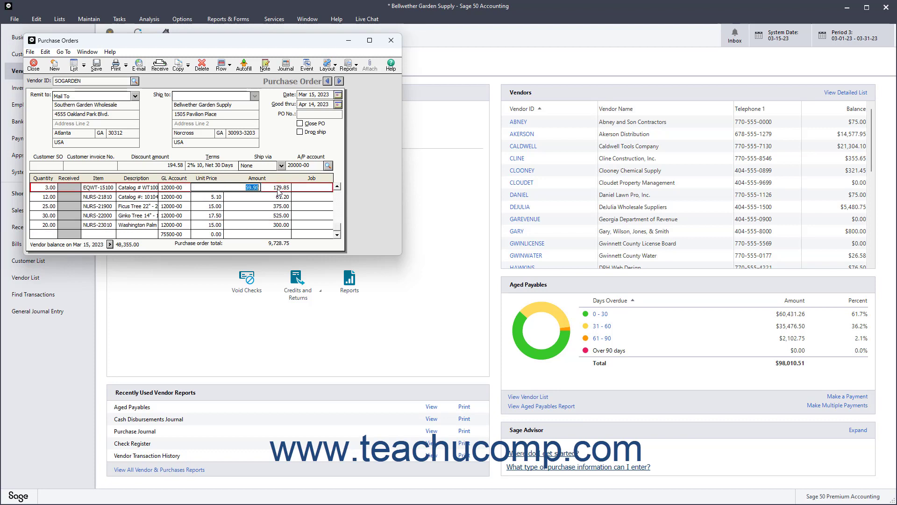
Confirm the first line's unit price of 59.95, keeping the 9,728.75 total
left_click(280, 186)
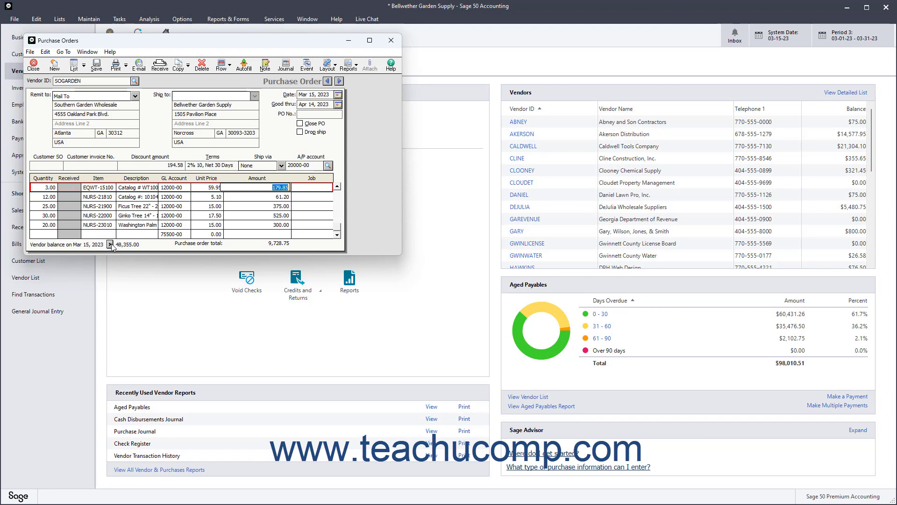
mouse_move(132, 247)
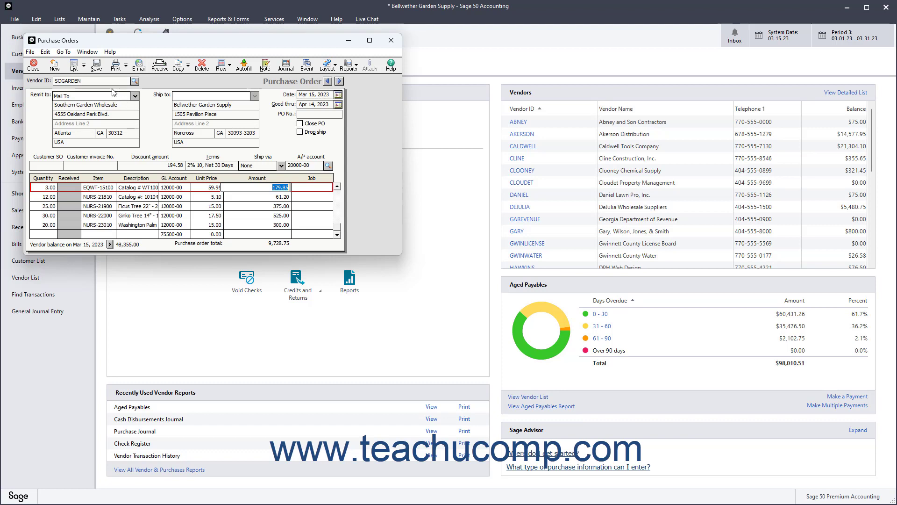
mouse_move(95, 64)
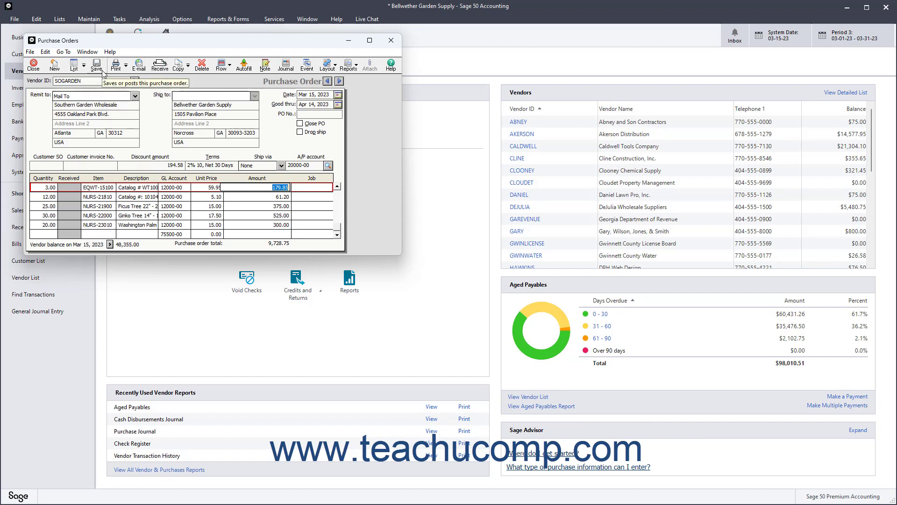